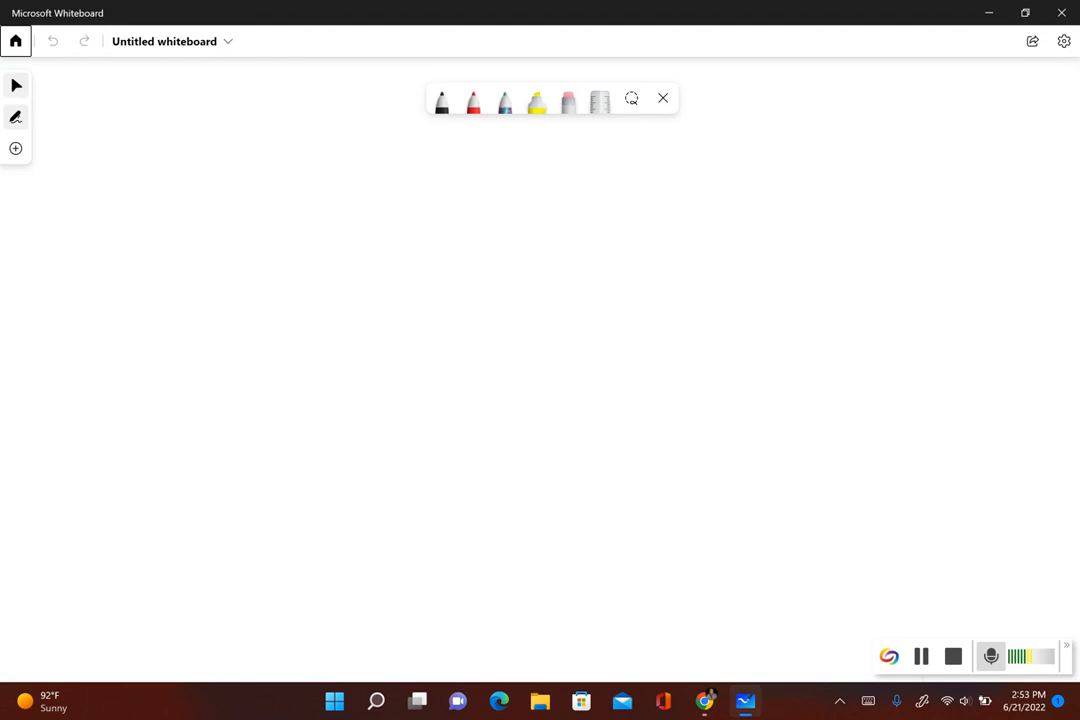
# - Handwrite '1) μ=17', '2) μ≠17' and '3) H0: μ=17' in black pen on the canvas
pyautogui.moveTo(120, 175); pyautogui.dragTo(148, 205)
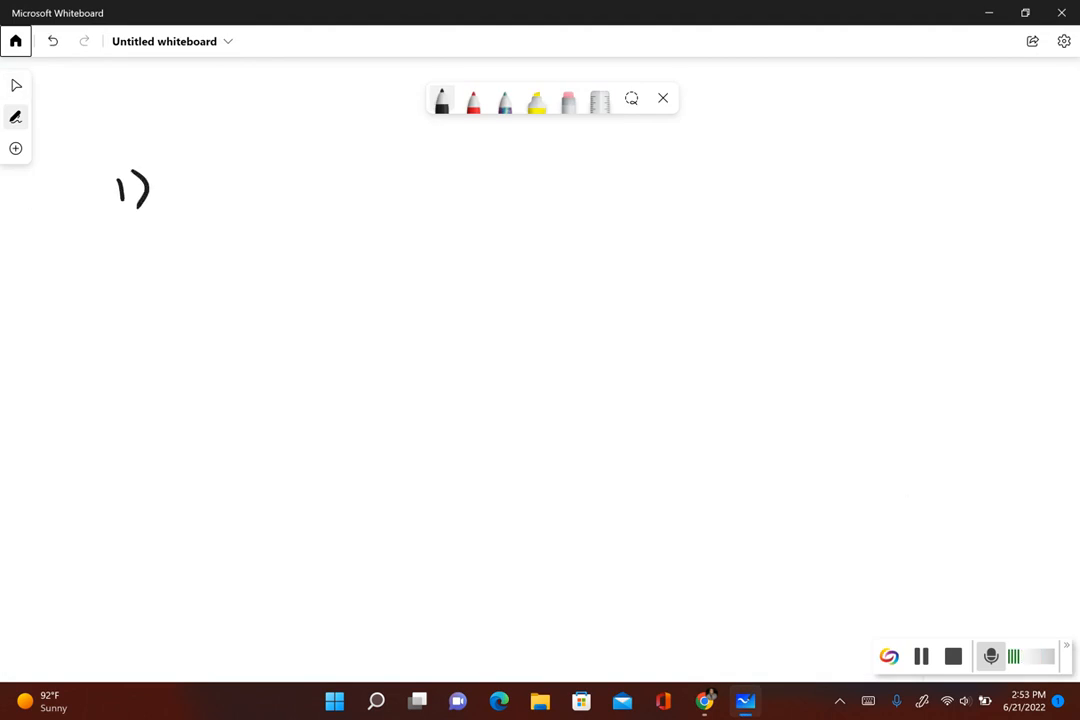
pyautogui.moveTo(190, 210); pyautogui.dragTo(210, 185)
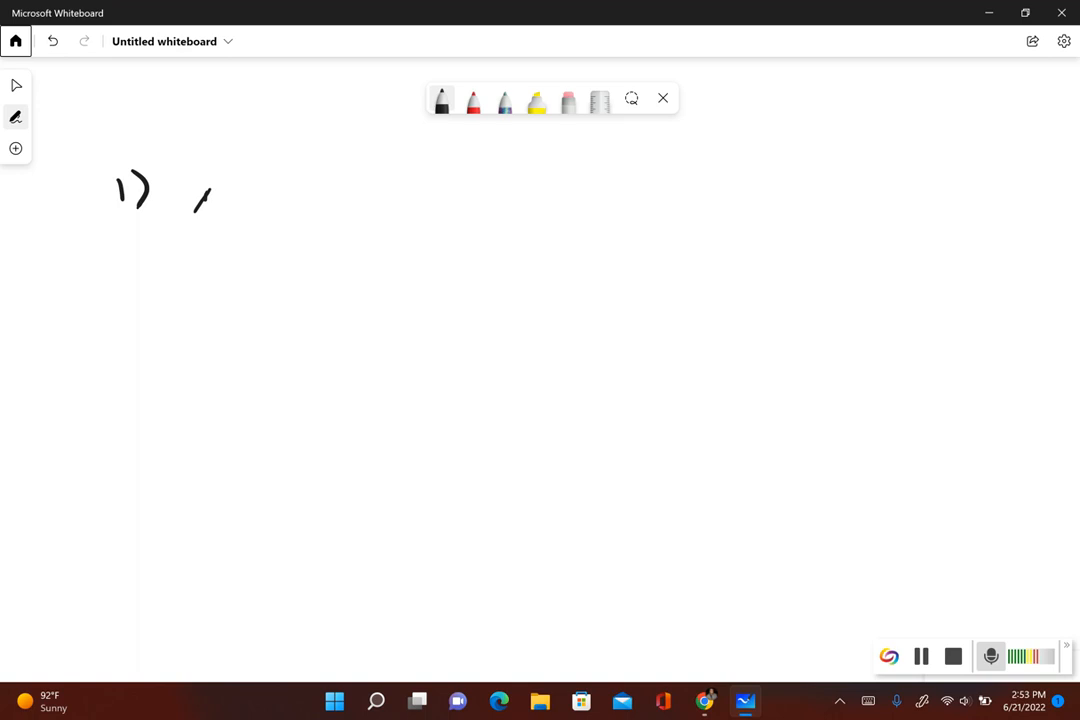
pyautogui.moveTo(190, 195); pyautogui.dragTo(300, 195)
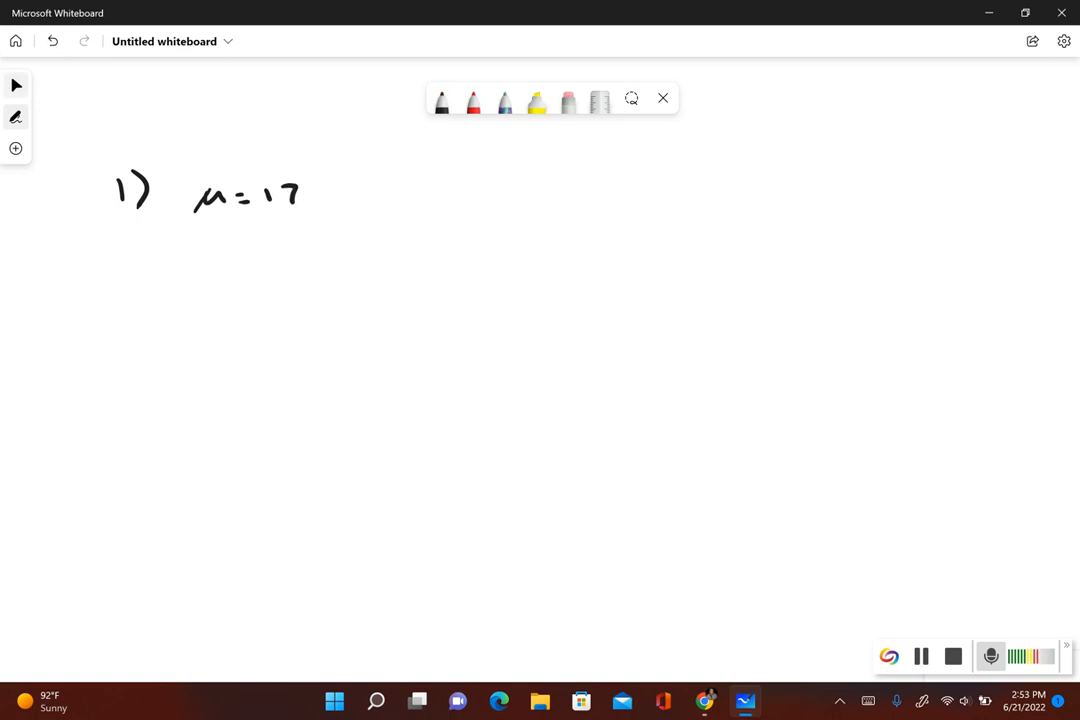
pyautogui.moveTo(125, 245); pyautogui.dragTo(160, 265)
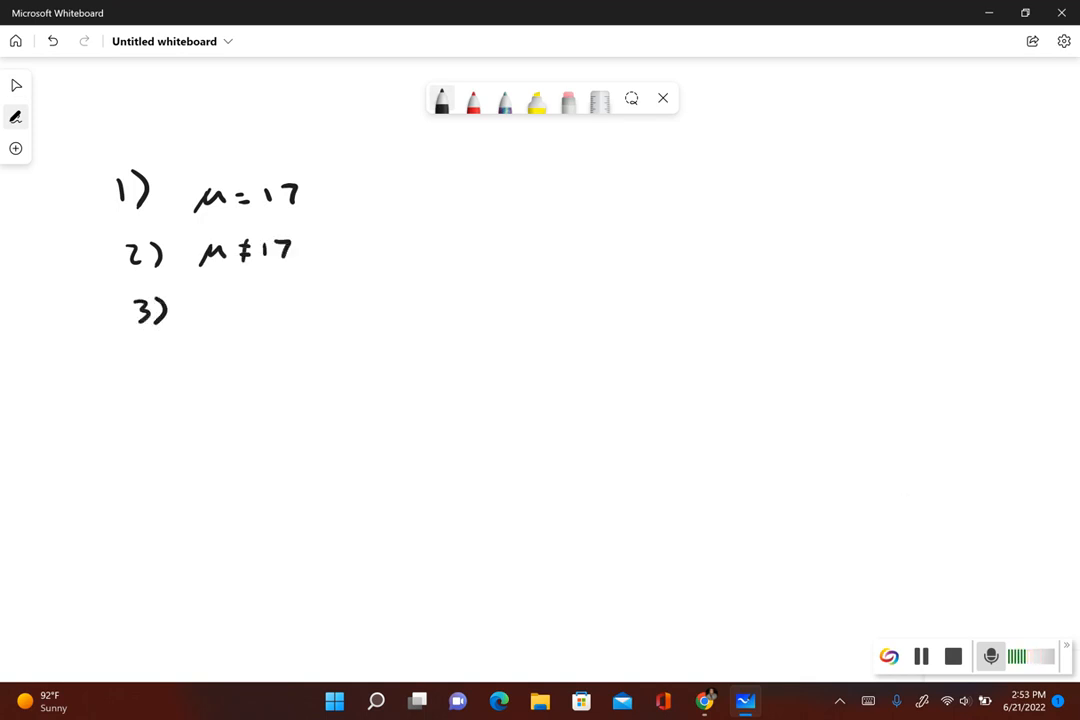
pyautogui.moveTo(215, 312); pyautogui.dragTo(265, 312)
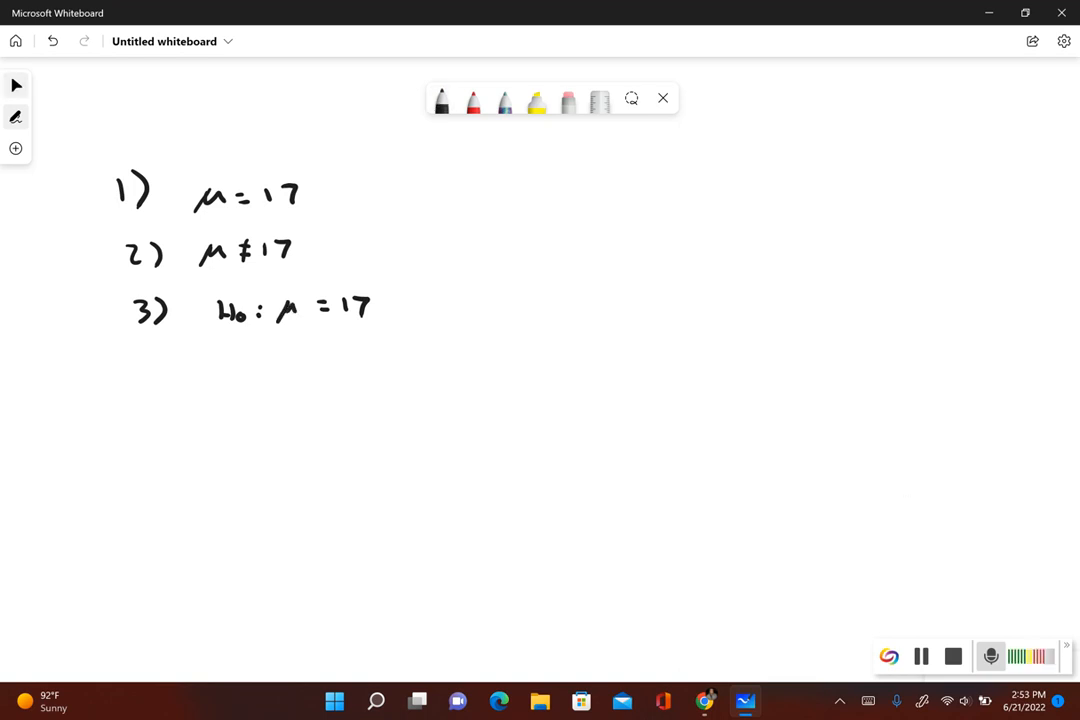
# - Write 'H1: μ≠17' below H0 and mark items 1 and 2 with a red brace
pyautogui.moveTo(222, 355); pyautogui.dragTo(255, 380)
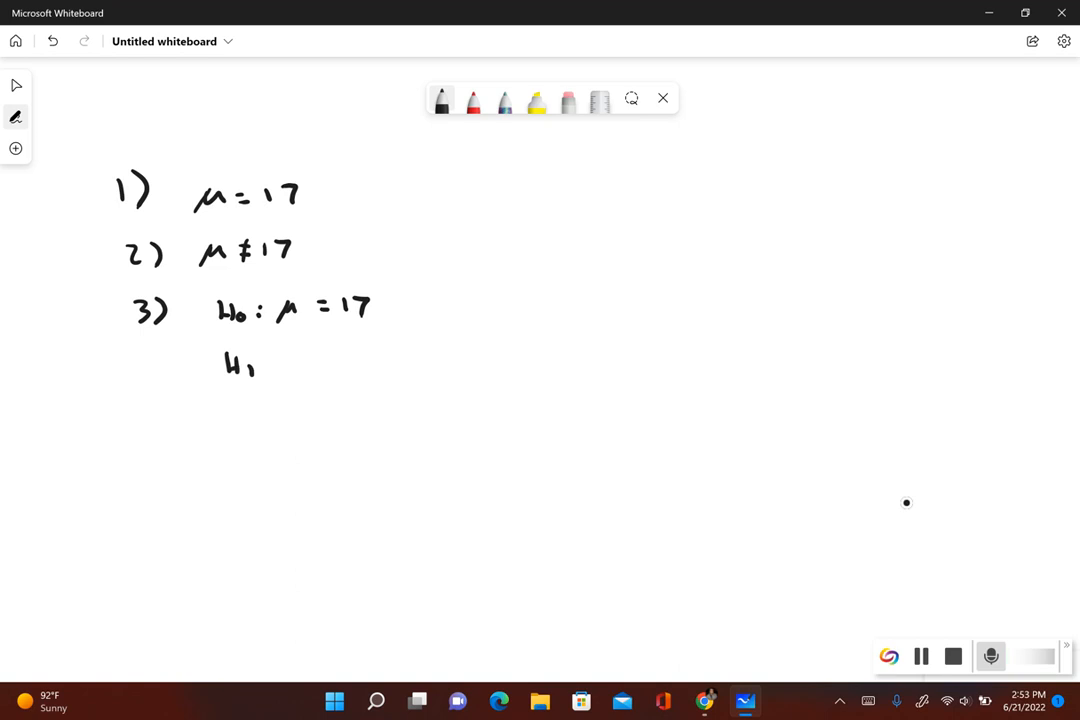
pyautogui.click(472, 99)
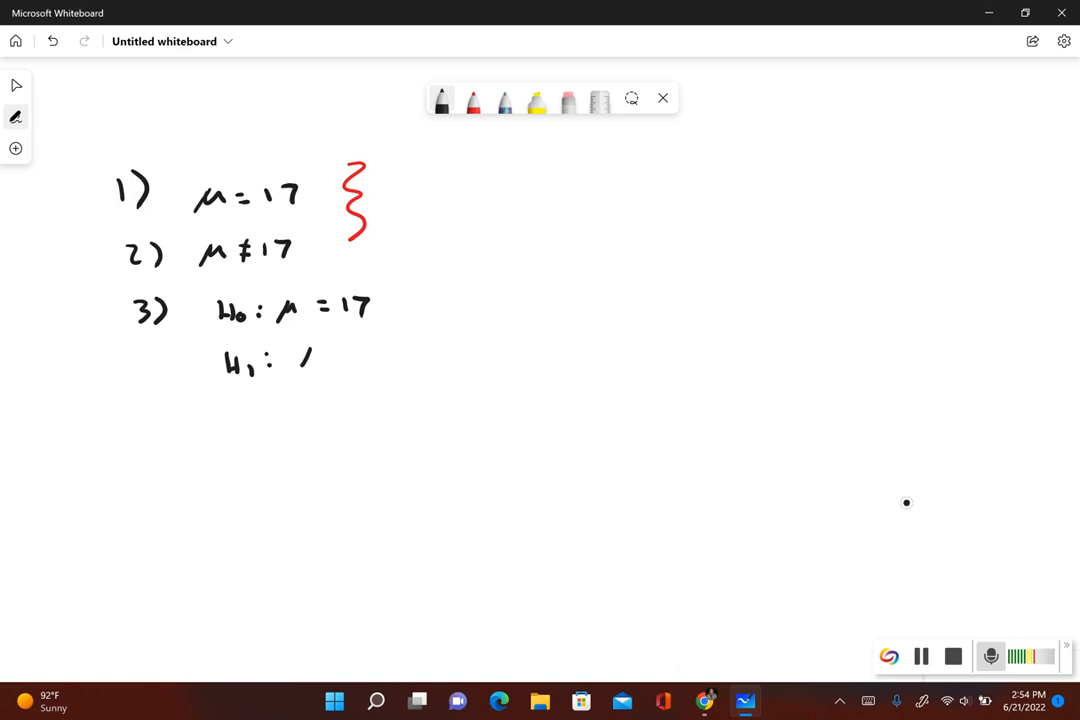
pyautogui.moveTo(295, 360); pyautogui.dragTo(365, 350)
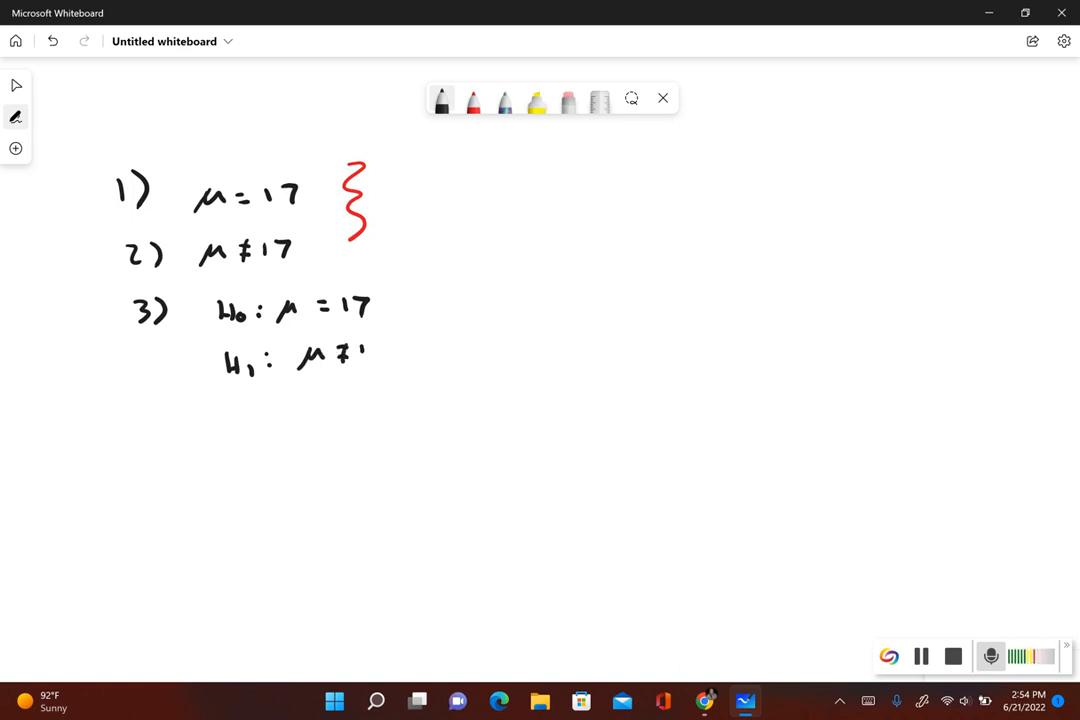
pyautogui.moveTo(370, 350); pyautogui.dragTo(388, 360)
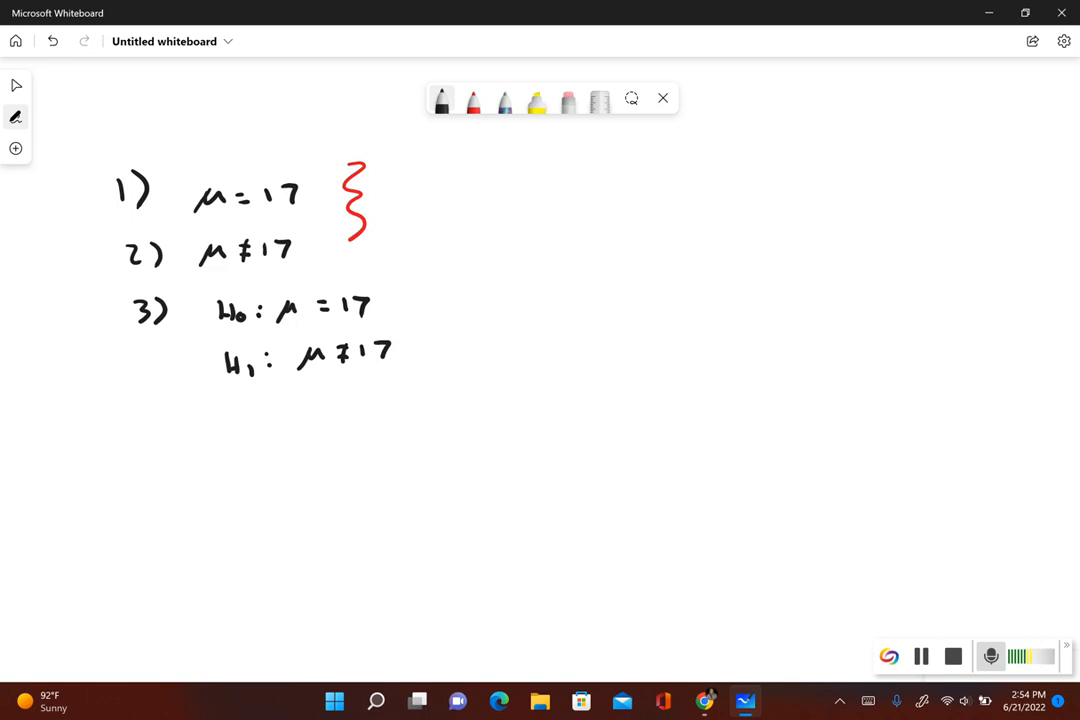
pyautogui.moveTo(518, 340); pyautogui.dragTo(585, 340)
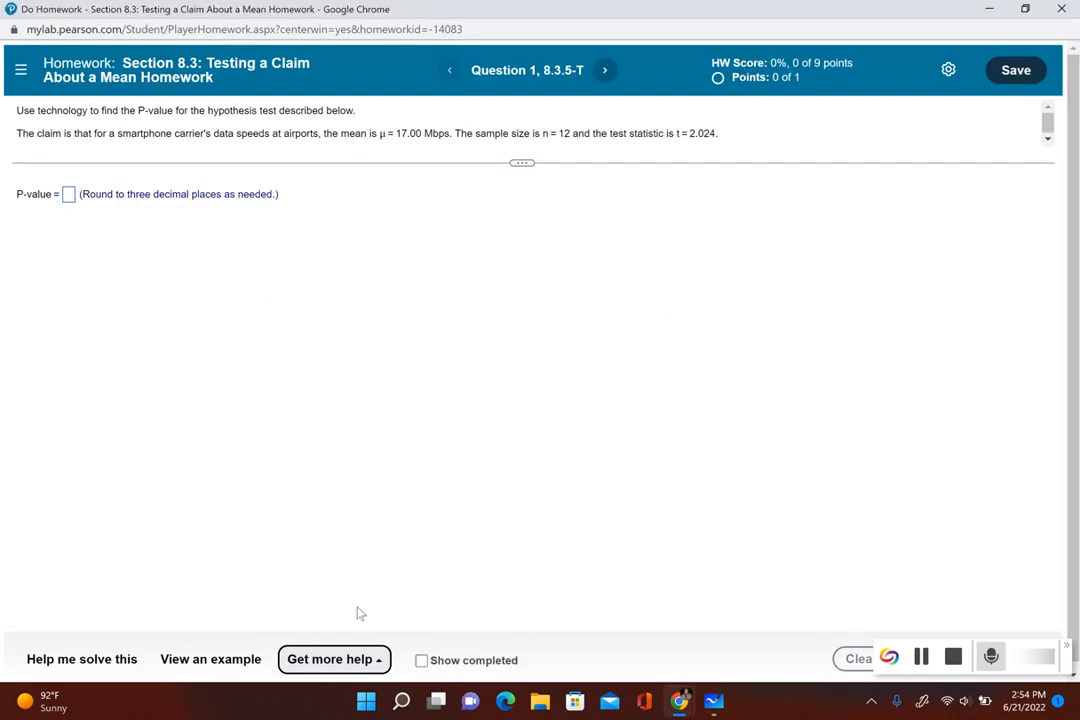
# - Switch to the Chrome window showing MyLab homework Question 1, 8.3.5-T
pyautogui.click(333, 659)
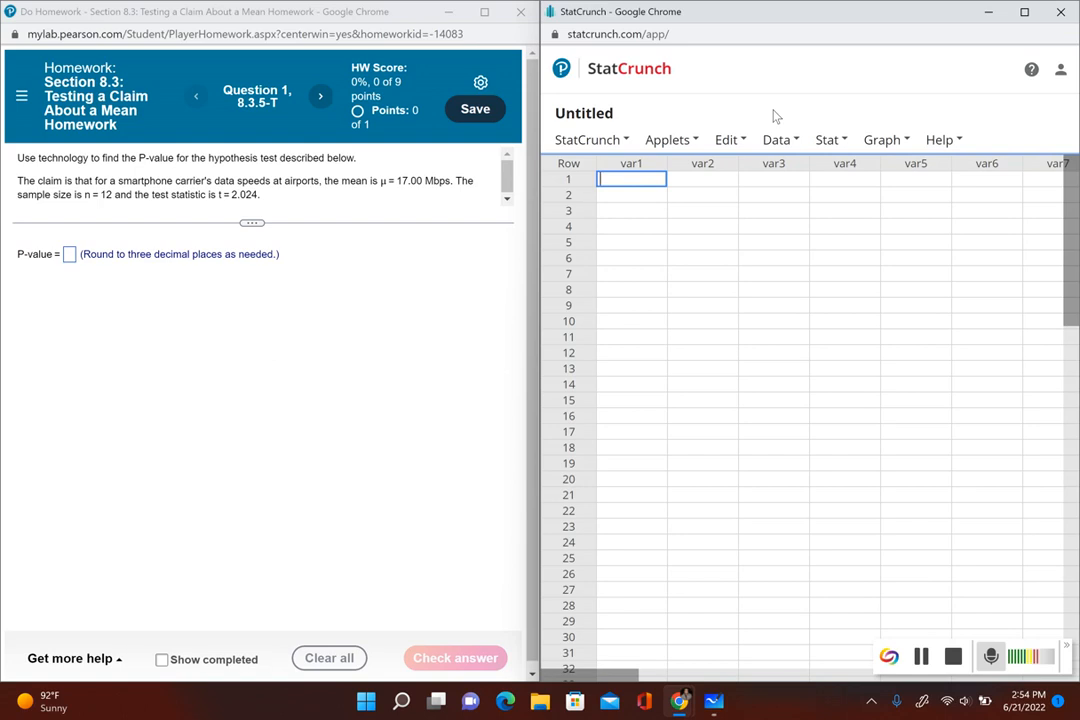
# - Go to Stat > Calculators in StatCrunch to list the T calculator
pyautogui.click(828, 139)
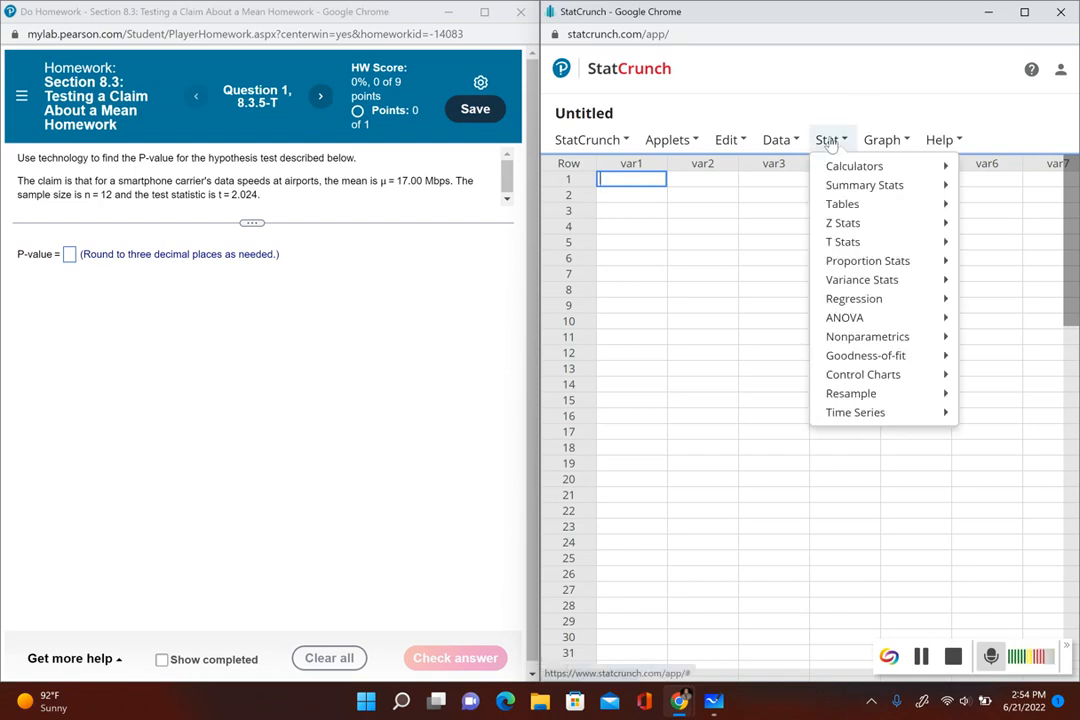
pyautogui.click(854, 165)
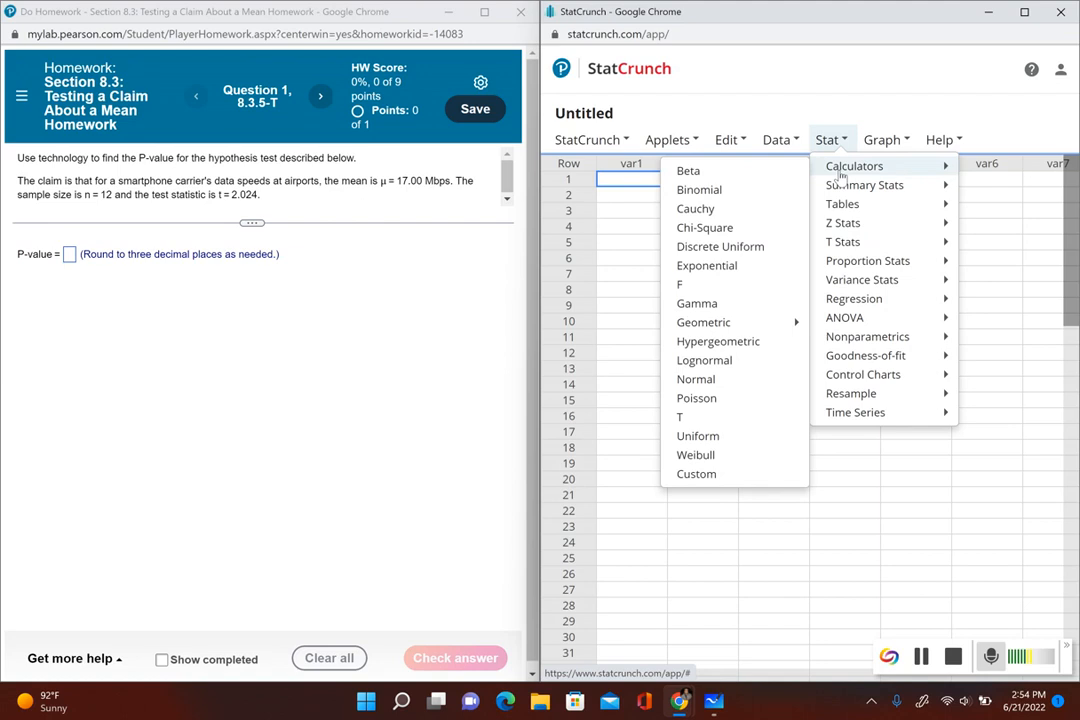
pyautogui.moveTo(679, 417)
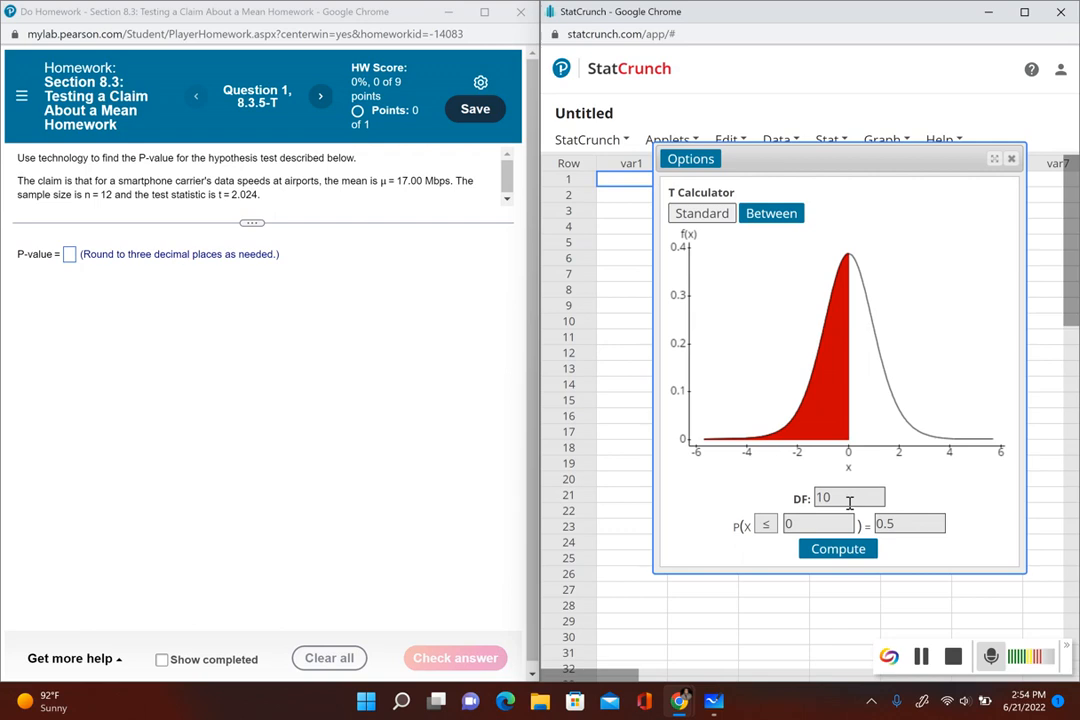
# - Compute P(X ≥ 2.024) with 11 degrees of freedom, giving 0.03397388
pyautogui.write('1')
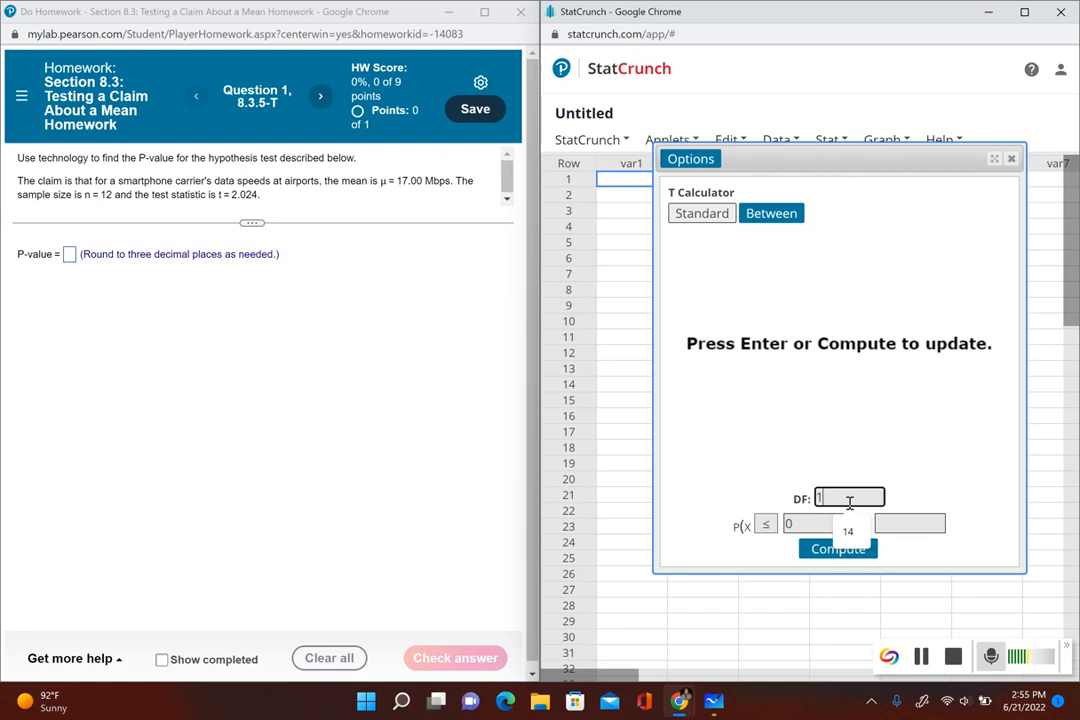
pyautogui.write('1')
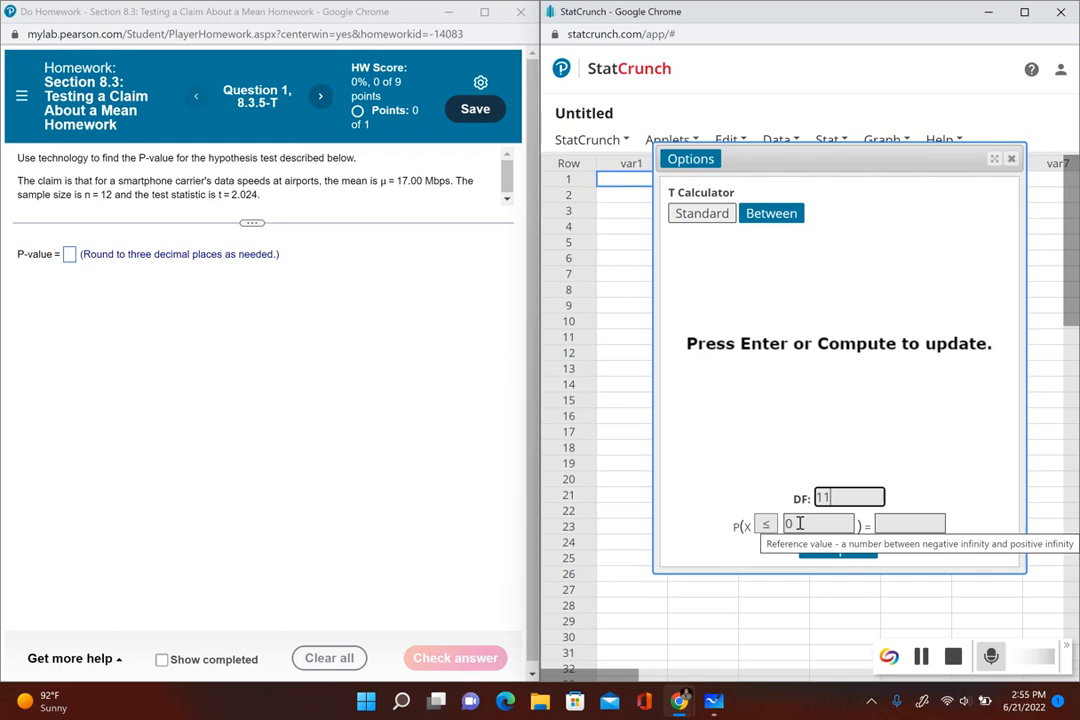
pyautogui.click(818, 524)
pyautogui.write('2.024')
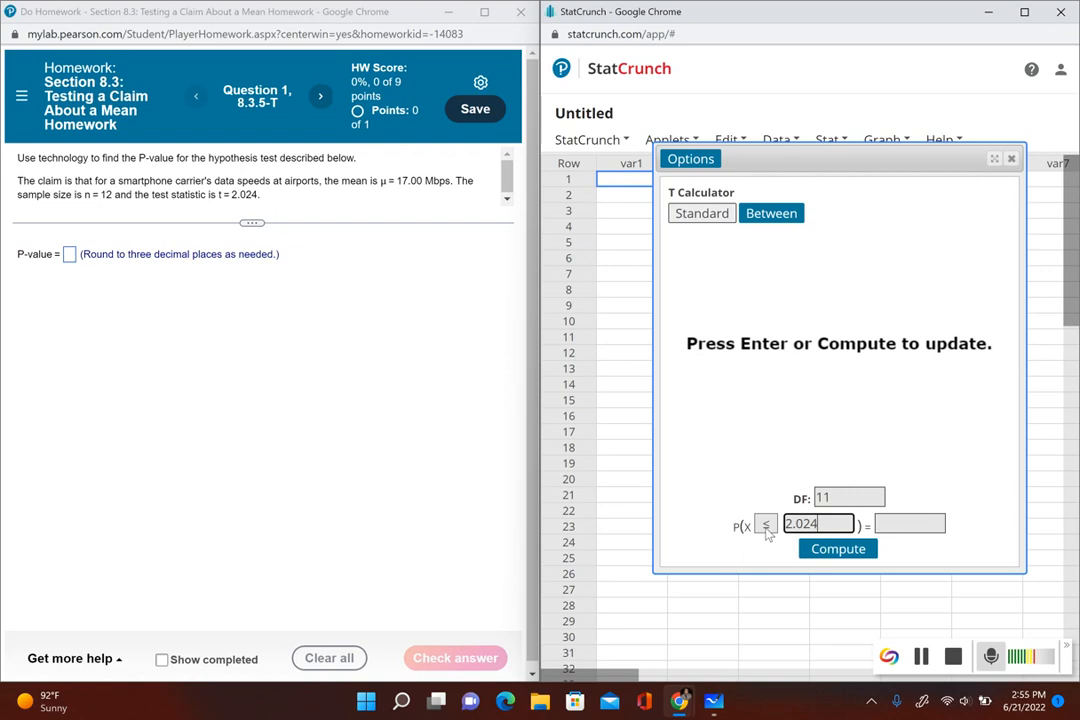
pyautogui.click(766, 525)
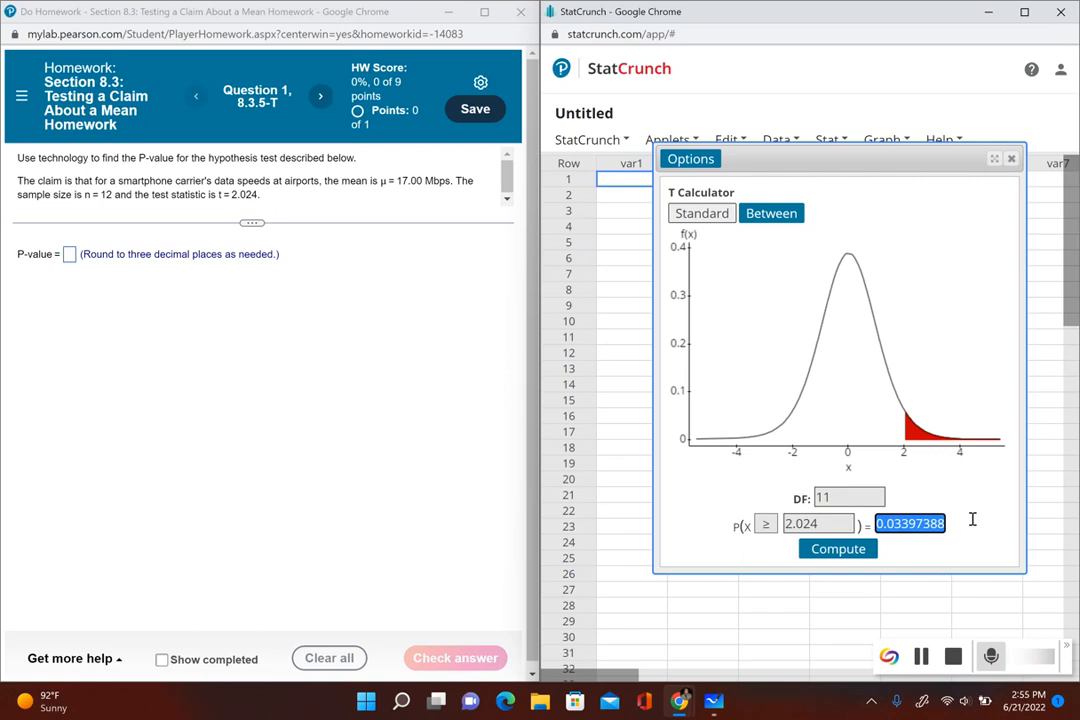
pyautogui.moveTo(946, 538)
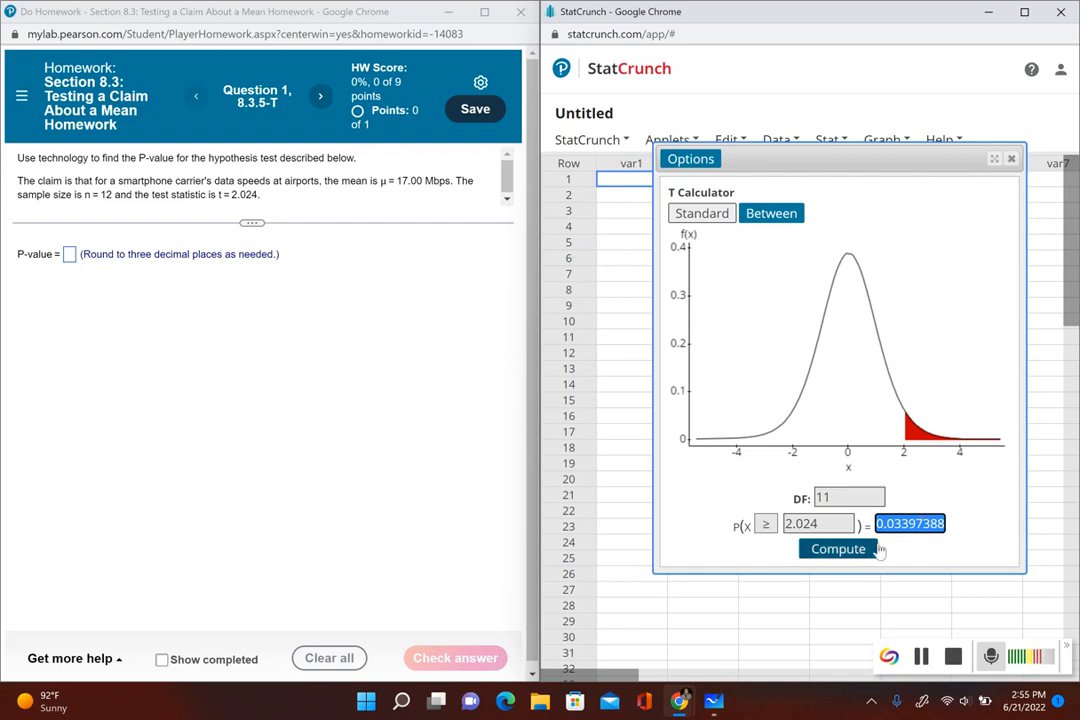
pyautogui.moveTo(910, 523)
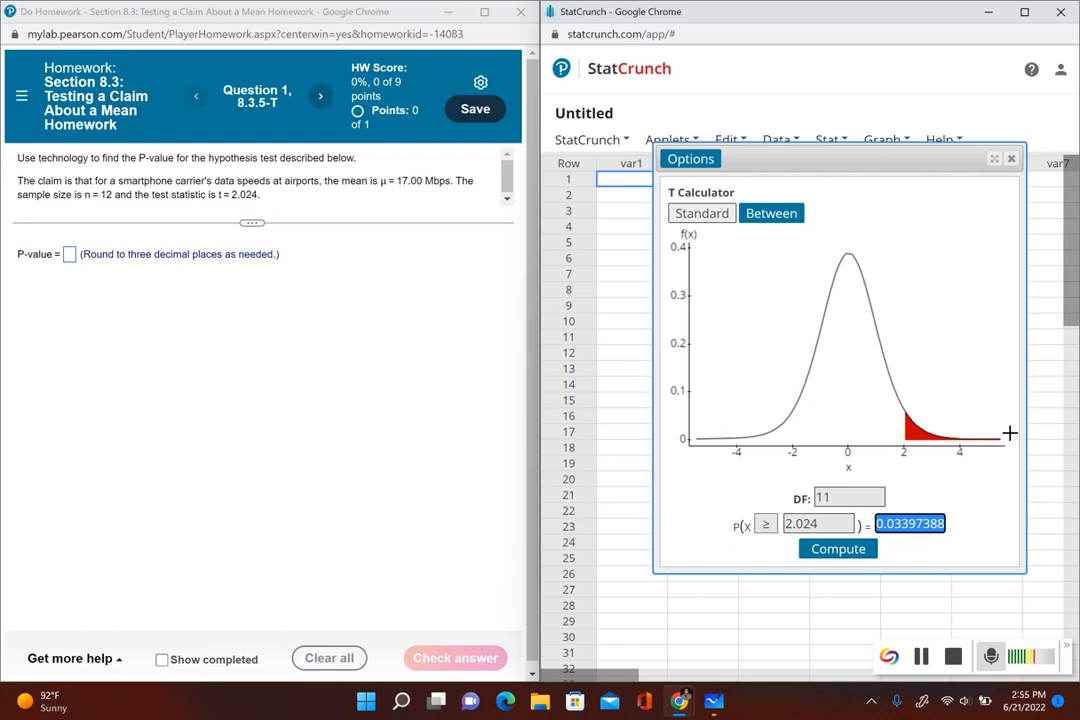
pyautogui.moveTo(1013, 438)
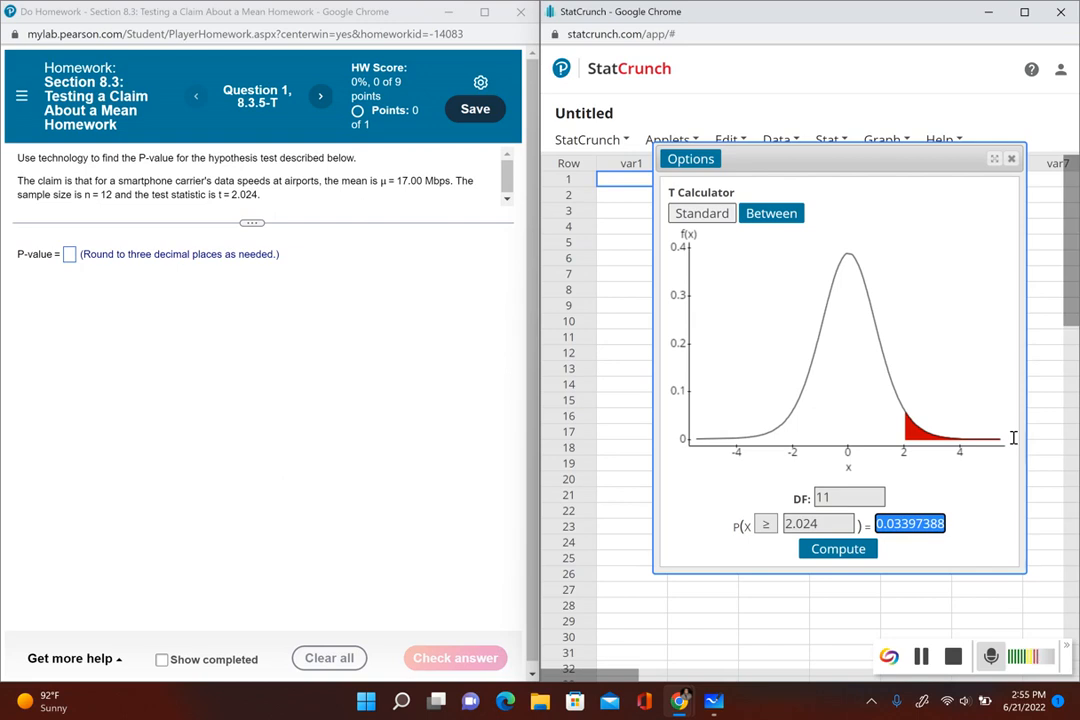
pyautogui.moveTo(103, 250)
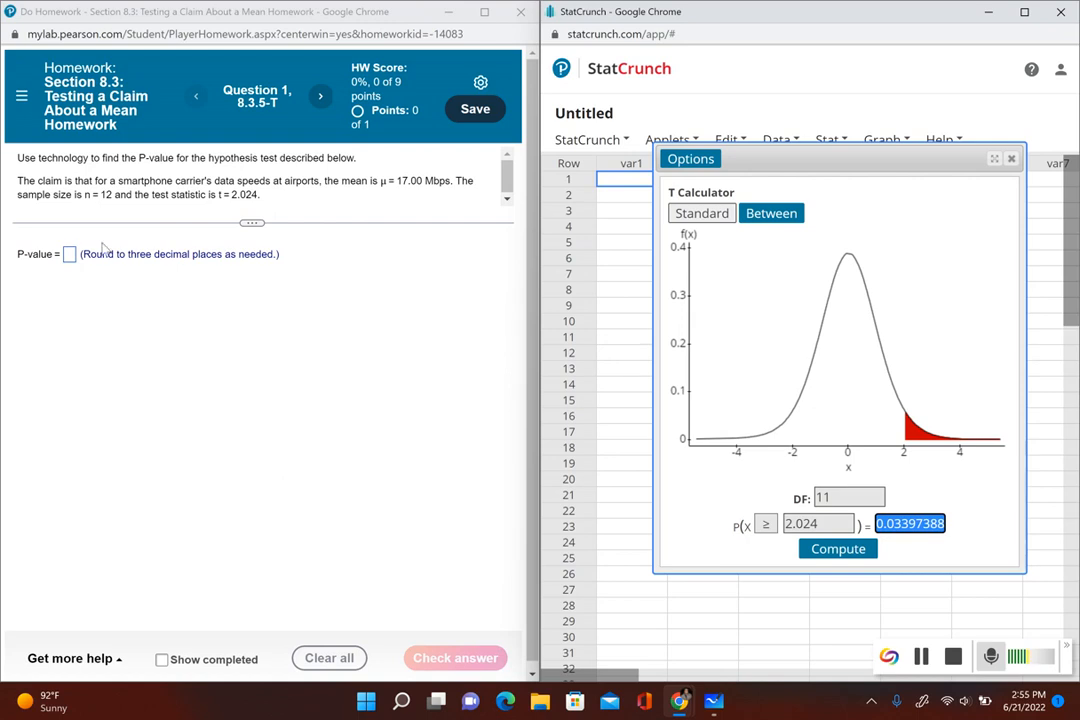
# - Enter 0.068 in the MyLab P-value answer box
pyautogui.click(69, 254)
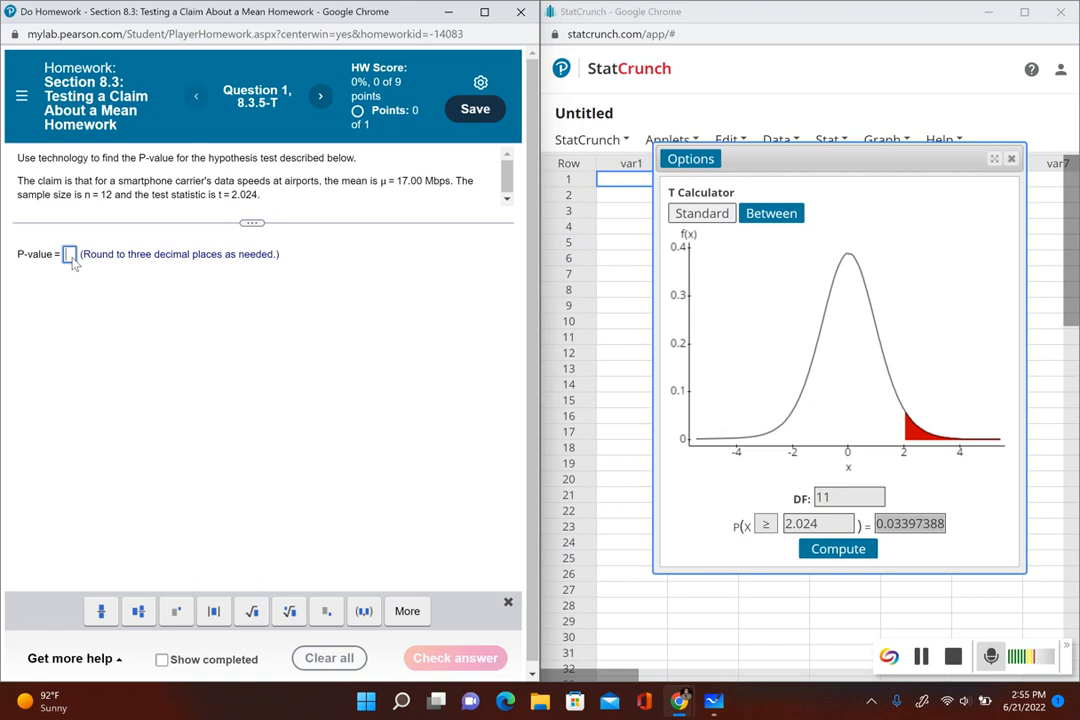
pyautogui.write('0.068')
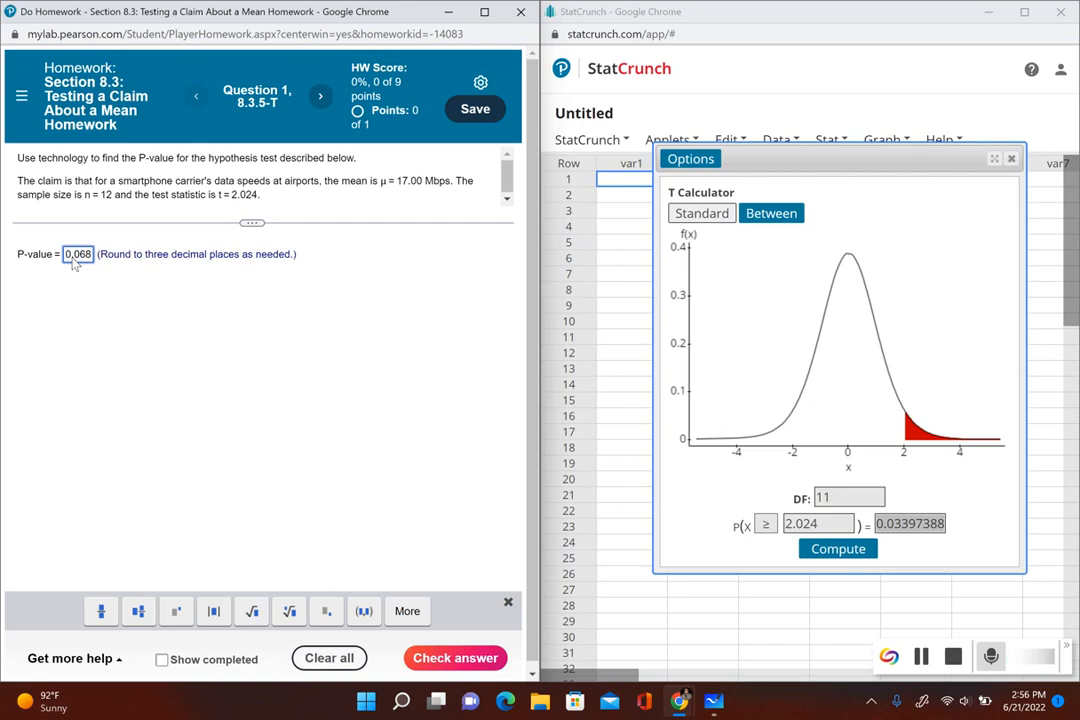